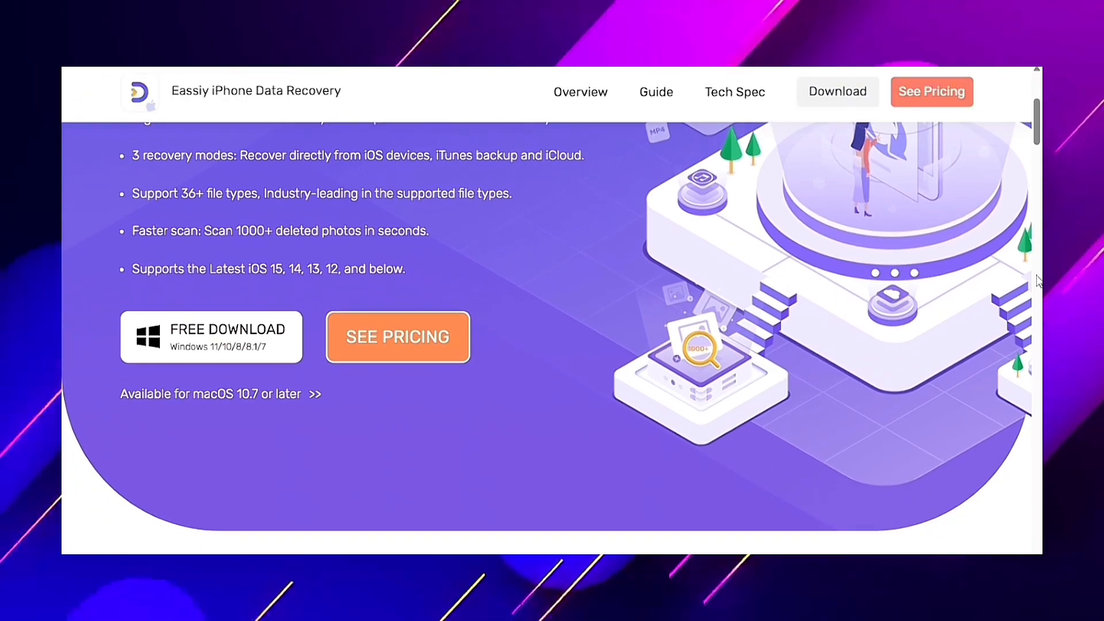
Scroll the product page down to the 'Highest Recovery Rate' section
{"action": "scroll", "scroll_direction": "down", "scroll_amount": 3}
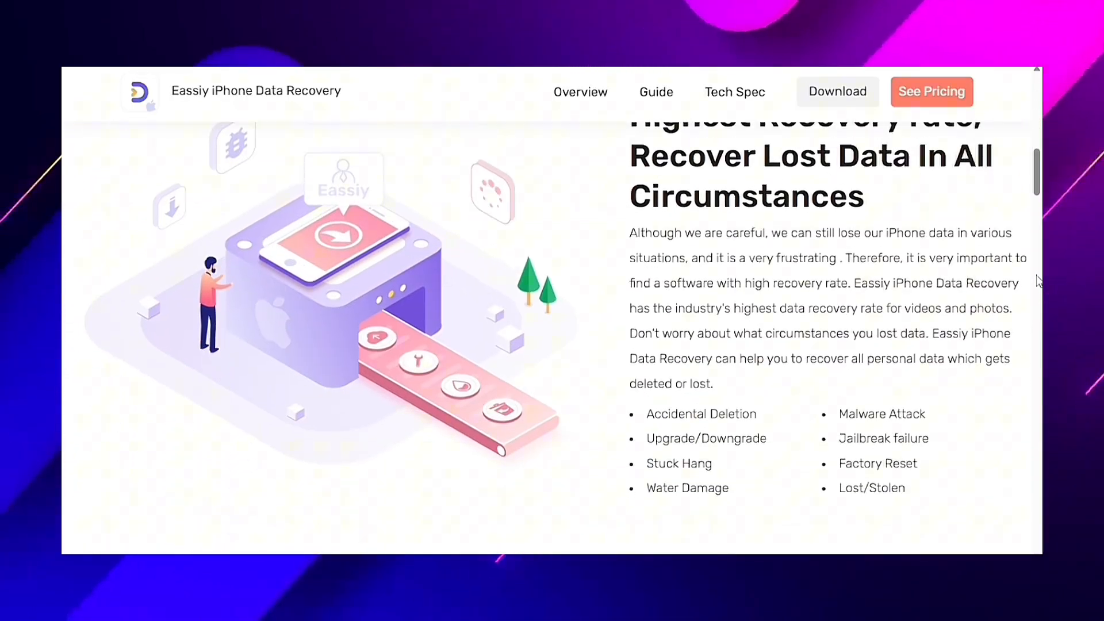
{"action": "scroll", "scroll_direction": "down", "scroll_amount": 3}
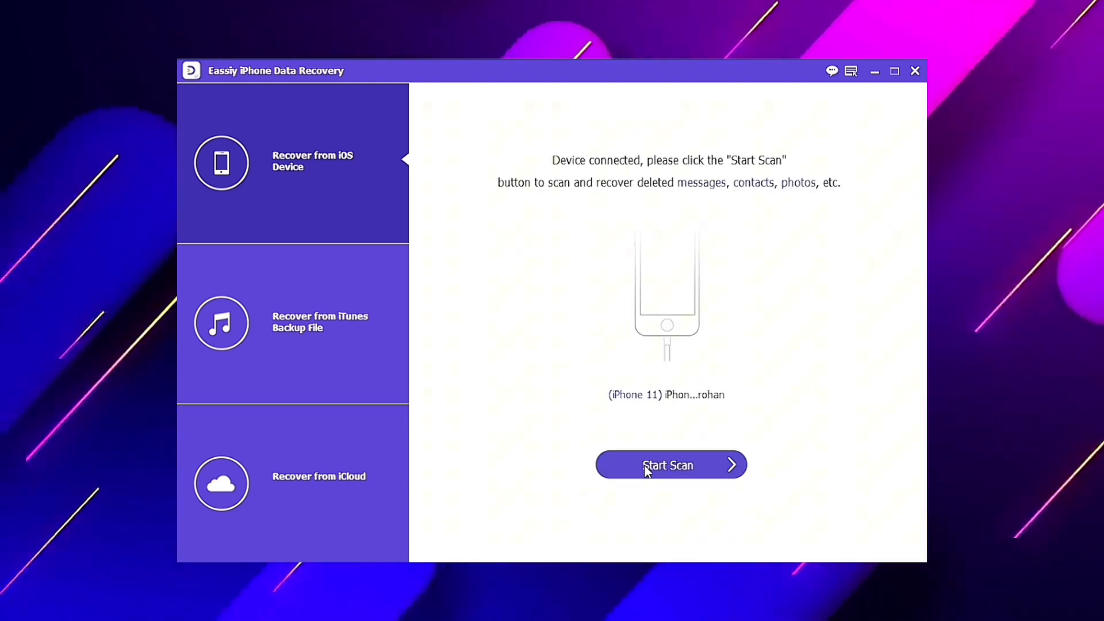
Start scanning the connected iPhone 11 from Recover from iOS Device mode
{"action": "left_click", "coordinate": [669, 464]}
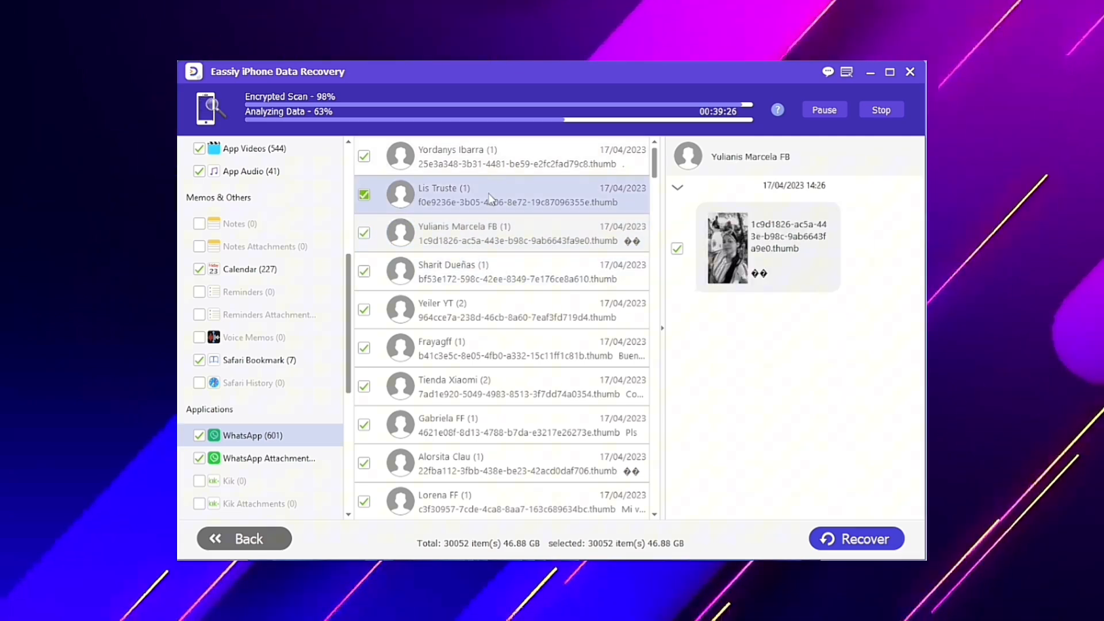
Preview a recovered WhatsApp conversation from the scan results
{"action": "left_click", "coordinate": [267, 458]}
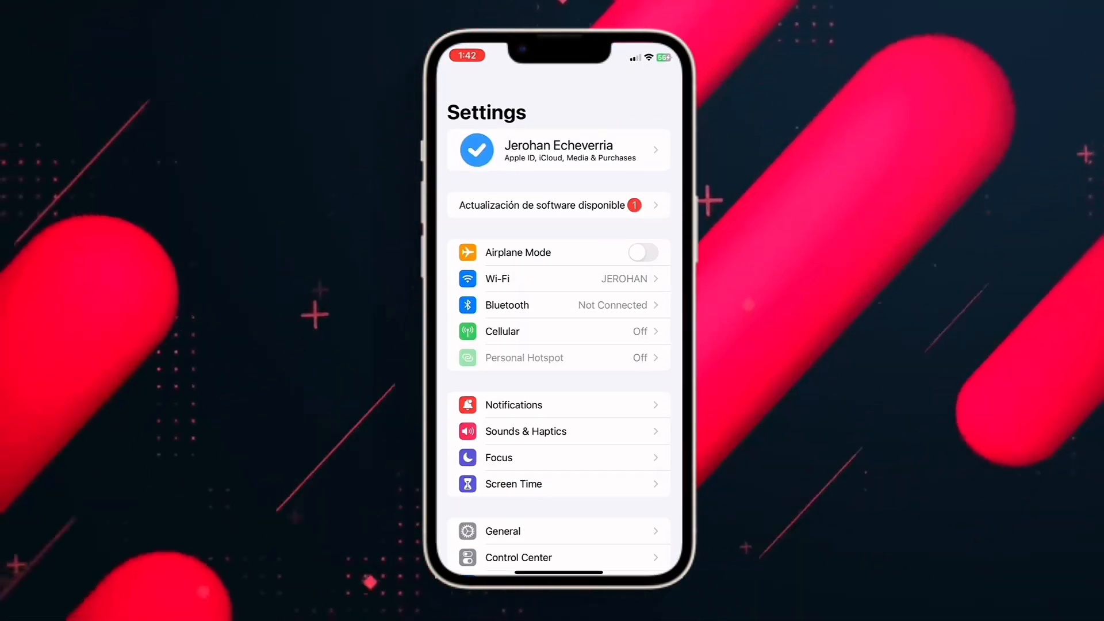
Open the Apple ID iCloud settings and turn on iCloud Drive syncing for this iPhone
{"action": "left_click", "coordinate": [558, 150]}
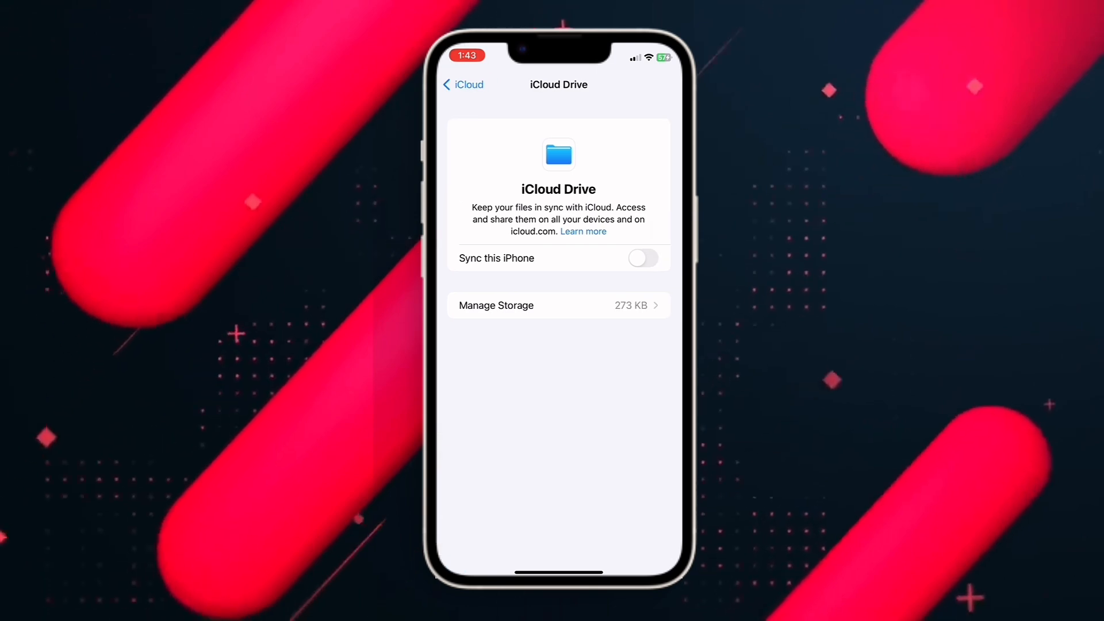
{"action": "left_click", "coordinate": [642, 258]}
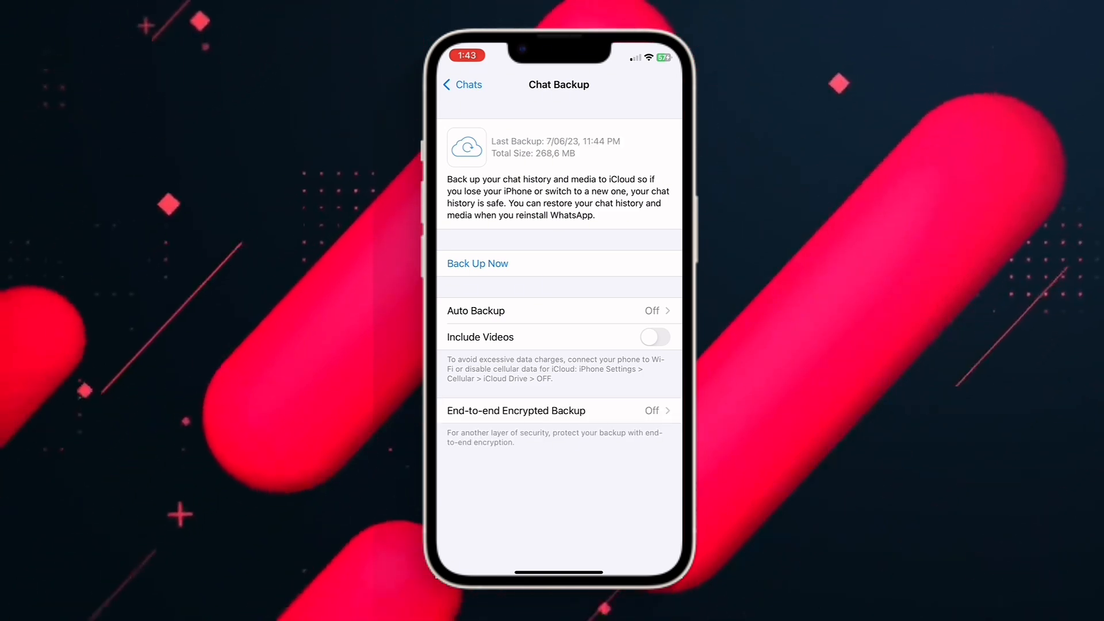
Run Back Up Now in WhatsApp Chat Backup to save chats to iCloud
{"action": "left_click", "coordinate": [477, 264]}
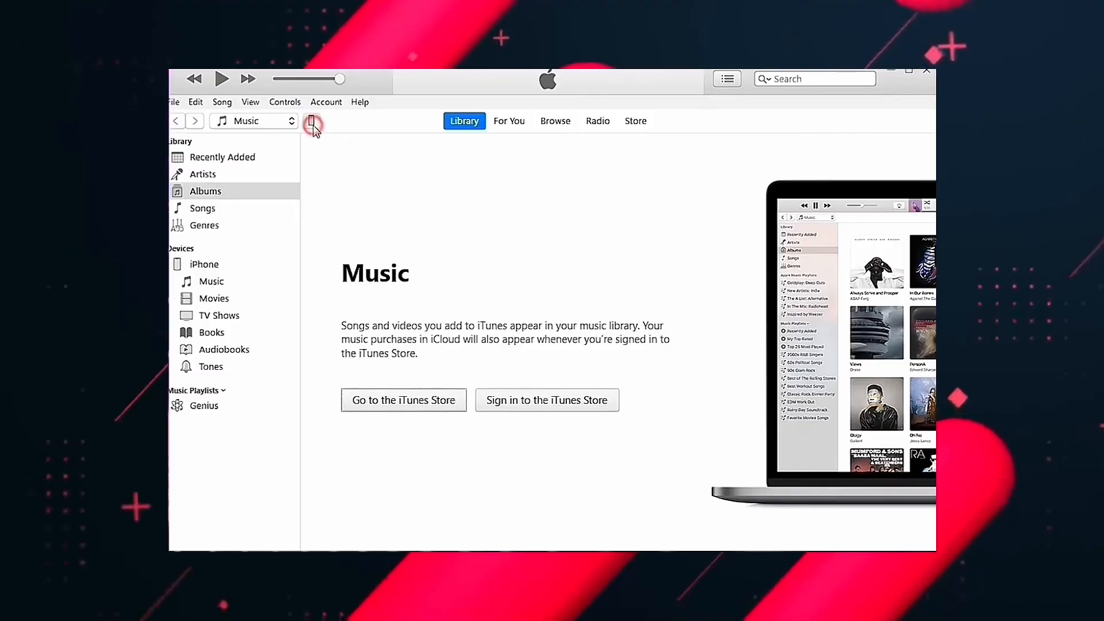
Open the iPhone 11 Pro Max Summary page in iTunes from the device icon
{"action": "left_click", "coordinate": [312, 125]}
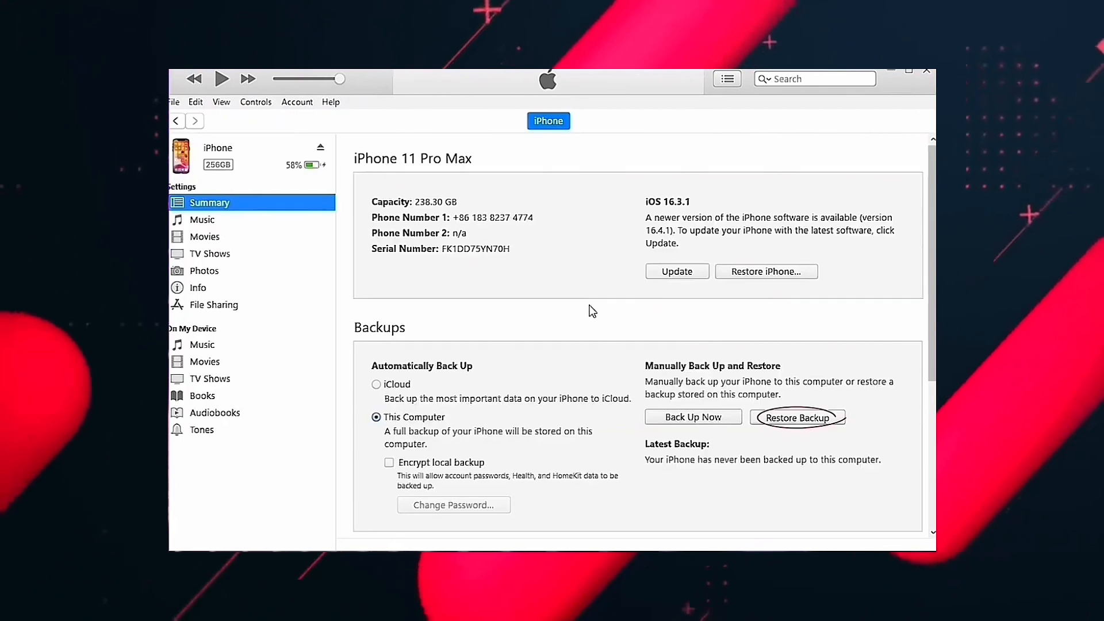